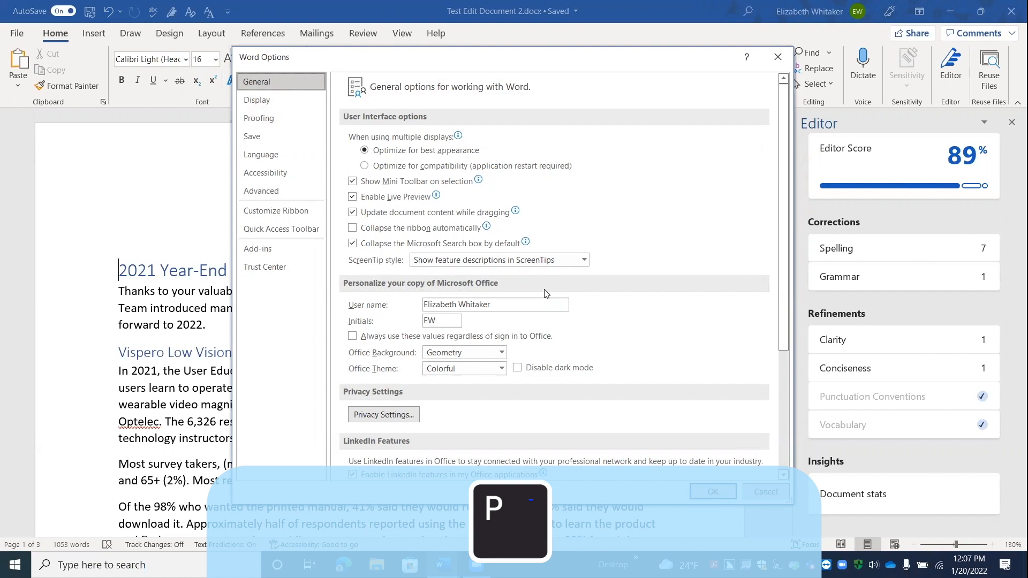
- Bring up Word Options at the Proofing category showing the spelling and grammar checks
{"action": "left_click", "coordinate": [258, 118]}
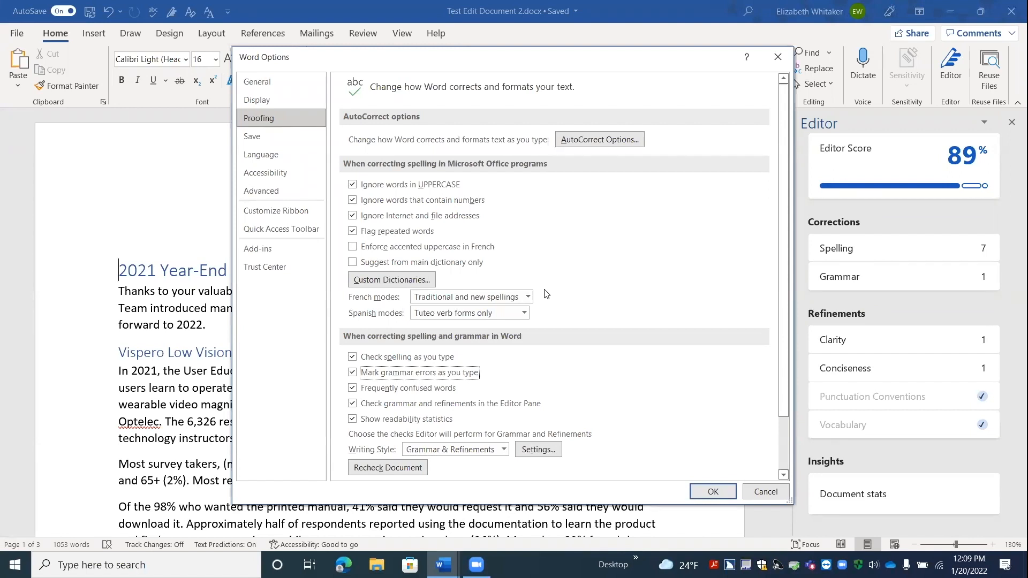
{"action": "left_click", "coordinate": [353, 388]}
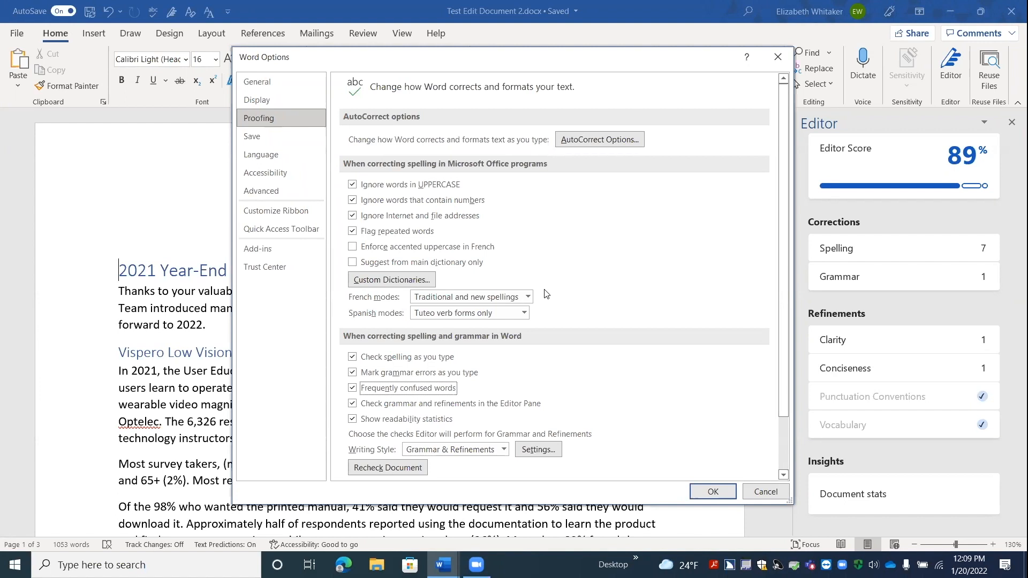
{"action": "left_click", "coordinate": [352, 403]}
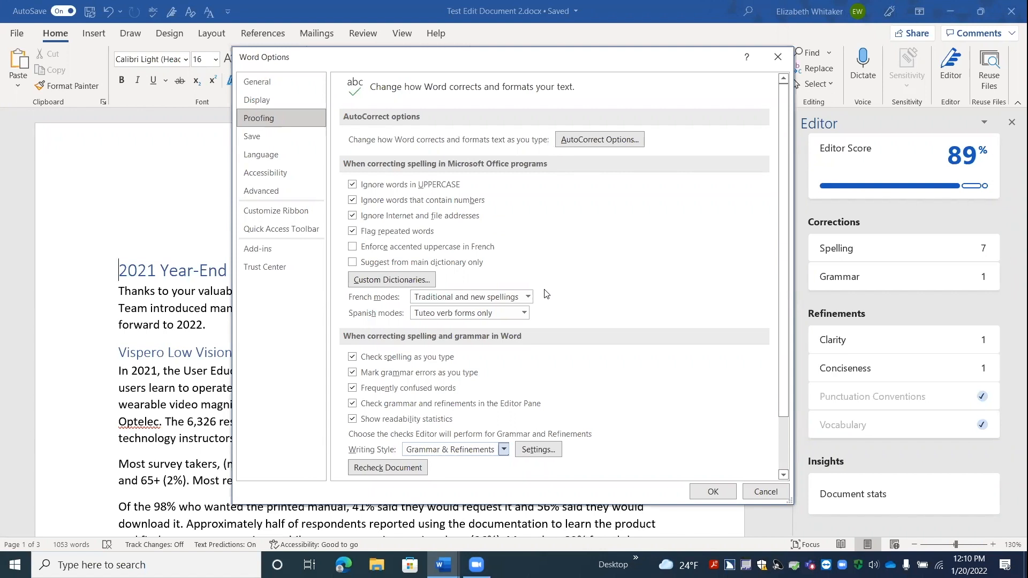
{"action": "left_click", "coordinate": [503, 449]}
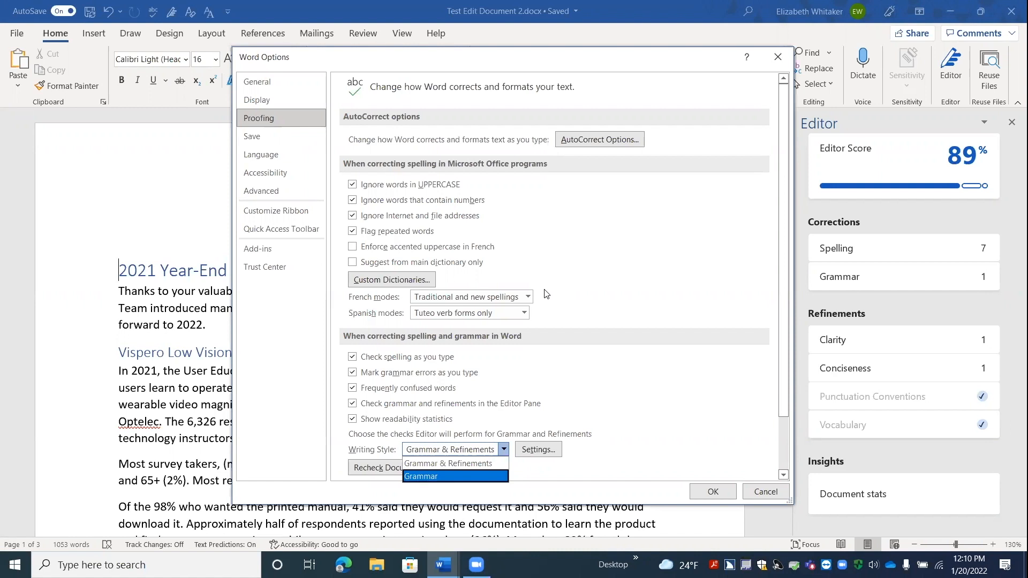
{"action": "mouse_move", "coordinate": [448, 464]}
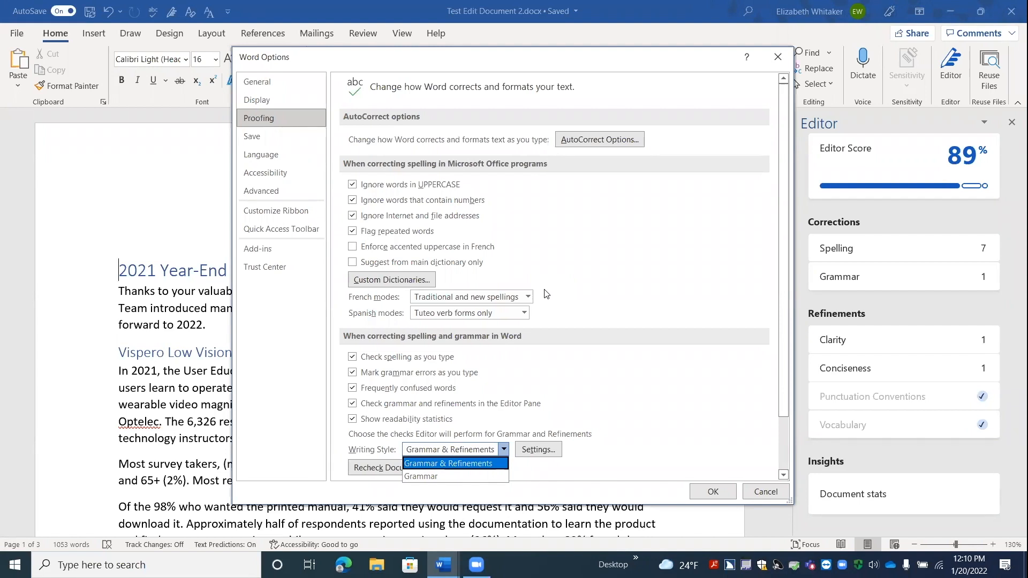
{"action": "left_click", "coordinate": [449, 464]}
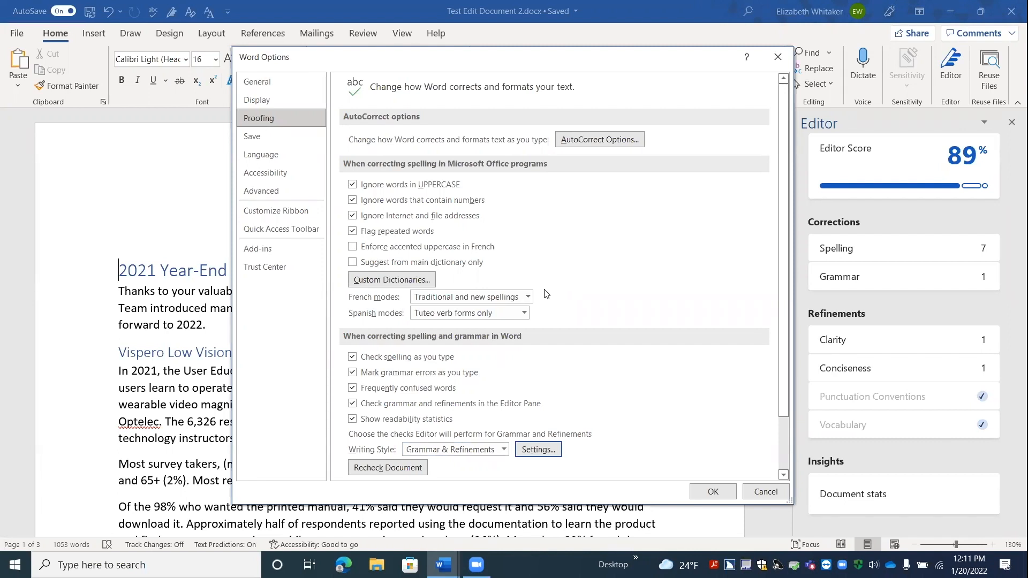
{"action": "left_click", "coordinate": [388, 468]}
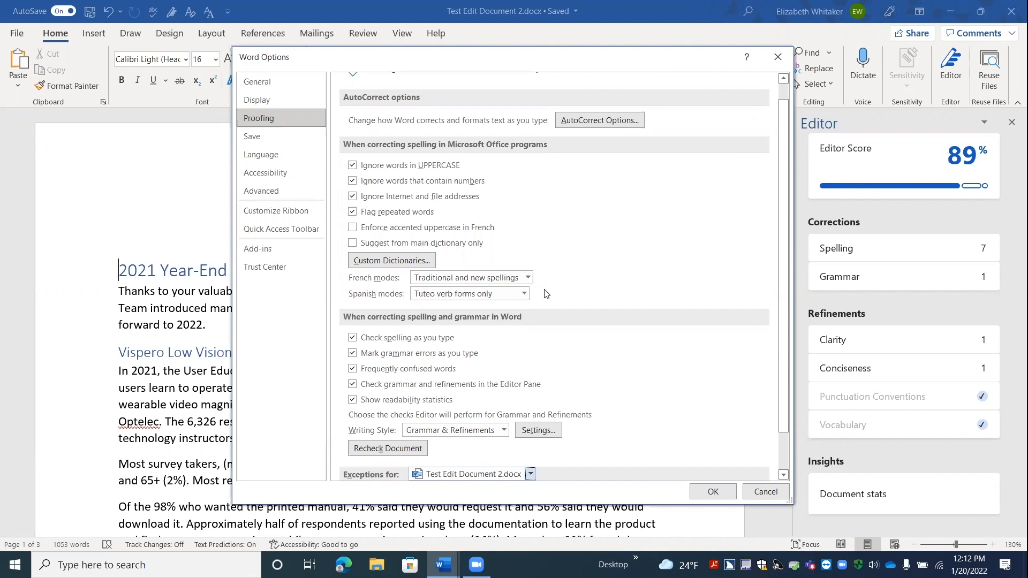
- Leave spelling and grammar checking on and dismiss Word Options back to the document
{"action": "scroll", "scroll_direction": "down", "scroll_amount": 3}
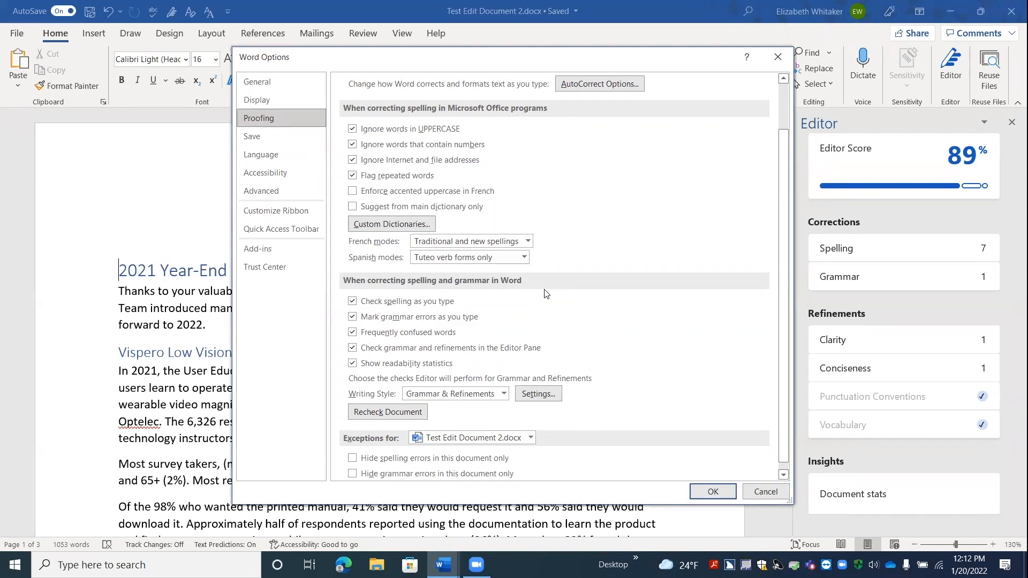
{"action": "left_click", "coordinate": [713, 491]}
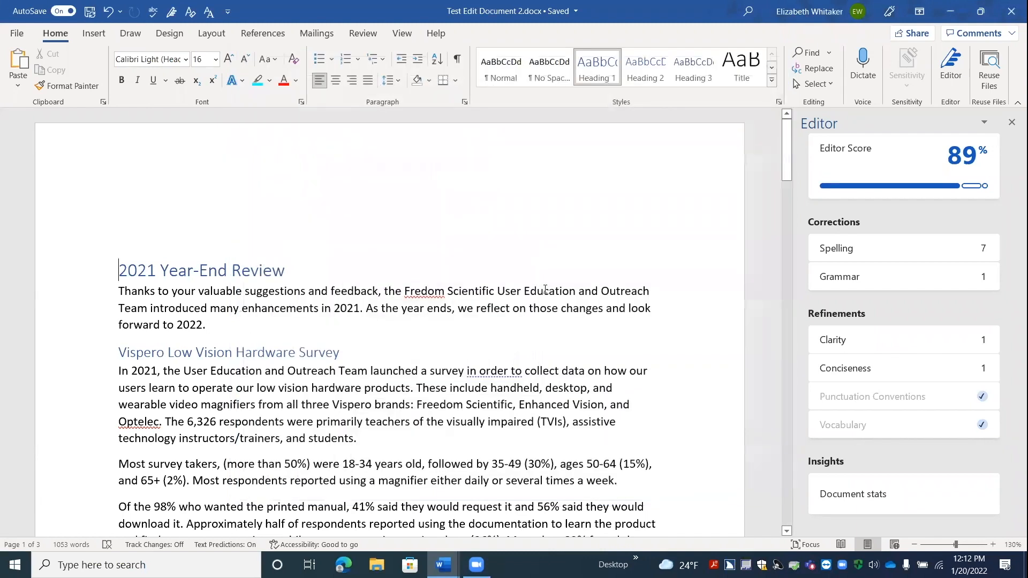